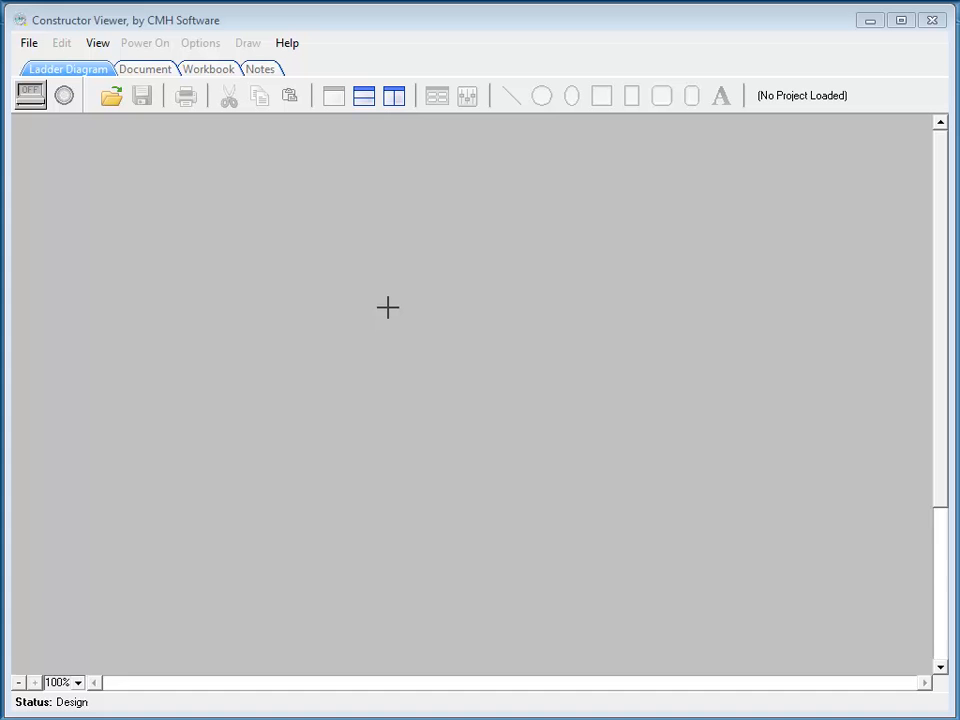
{"action": "mouse_move", "coordinate": [320, 288]}
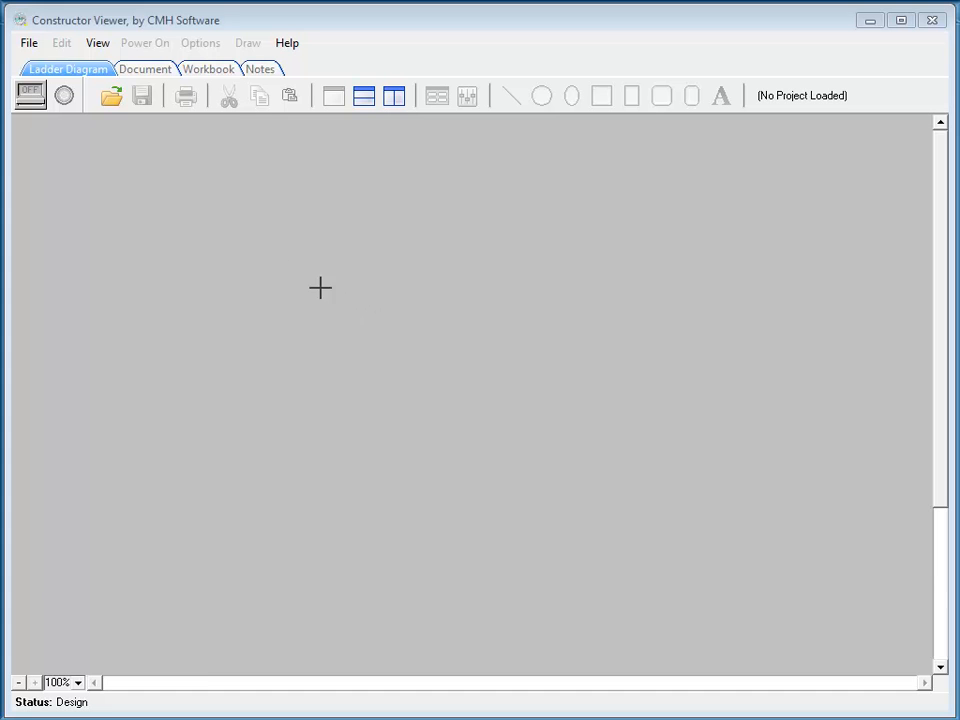
- Choose Jog circuit.pcf in the Load A Project dialog via File > Open Project
{"action": "left_click", "coordinate": [28, 42]}
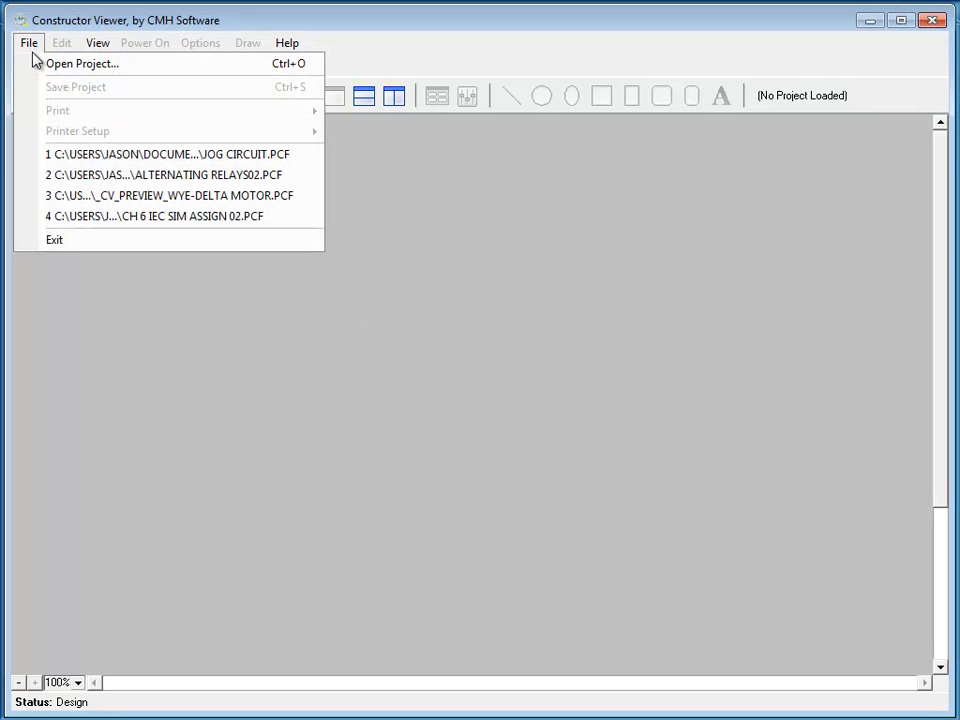
{"action": "left_click", "coordinate": [82, 62]}
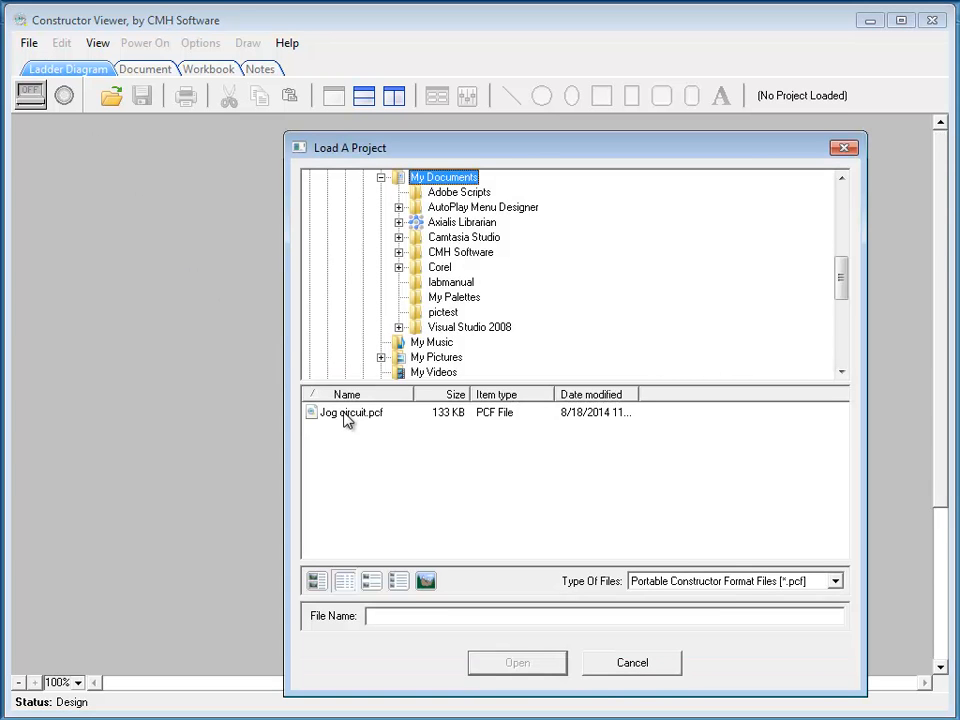
{"action": "left_click", "coordinate": [348, 412]}
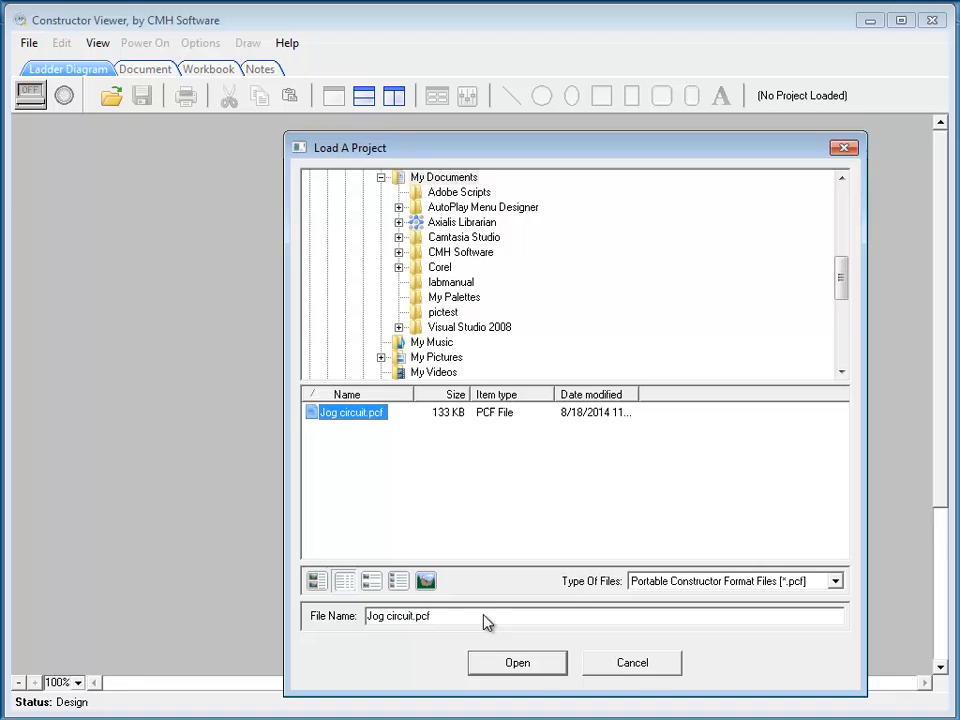
- Load the chosen Jog circuit project to display its ladder diagram
{"action": "left_click", "coordinate": [516, 662]}
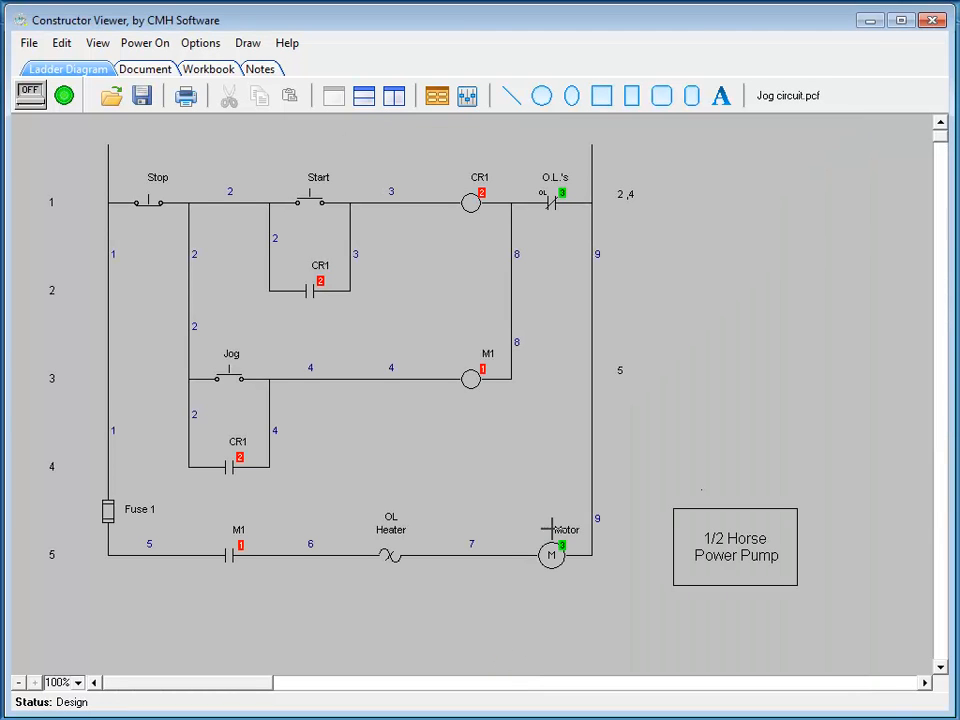
{"action": "mouse_move", "coordinate": [440, 296]}
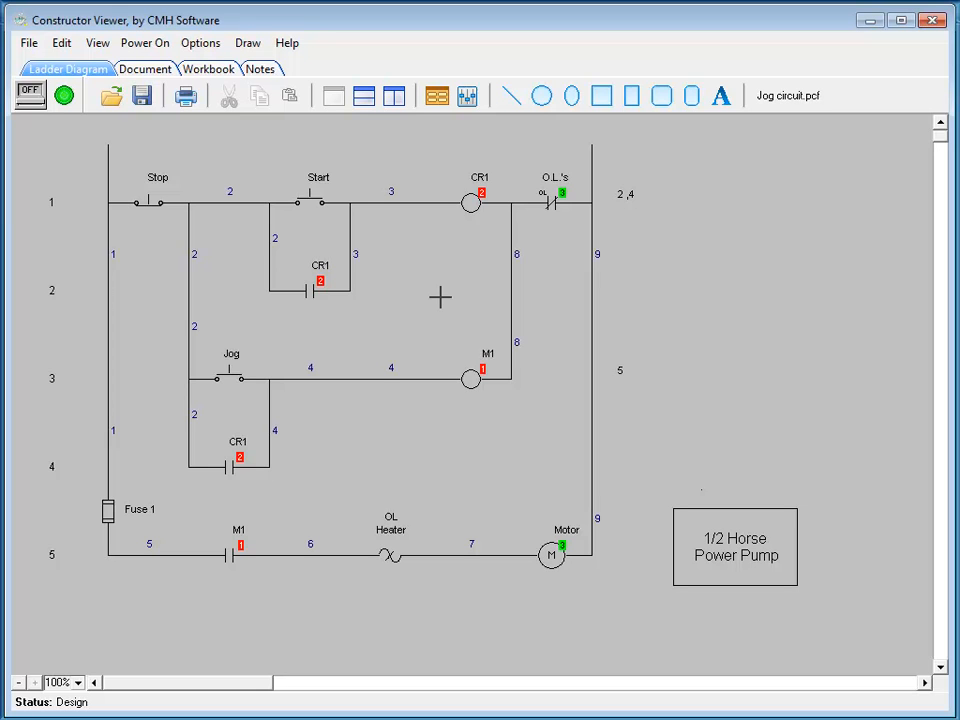
{"action": "mouse_move", "coordinate": [504, 410]}
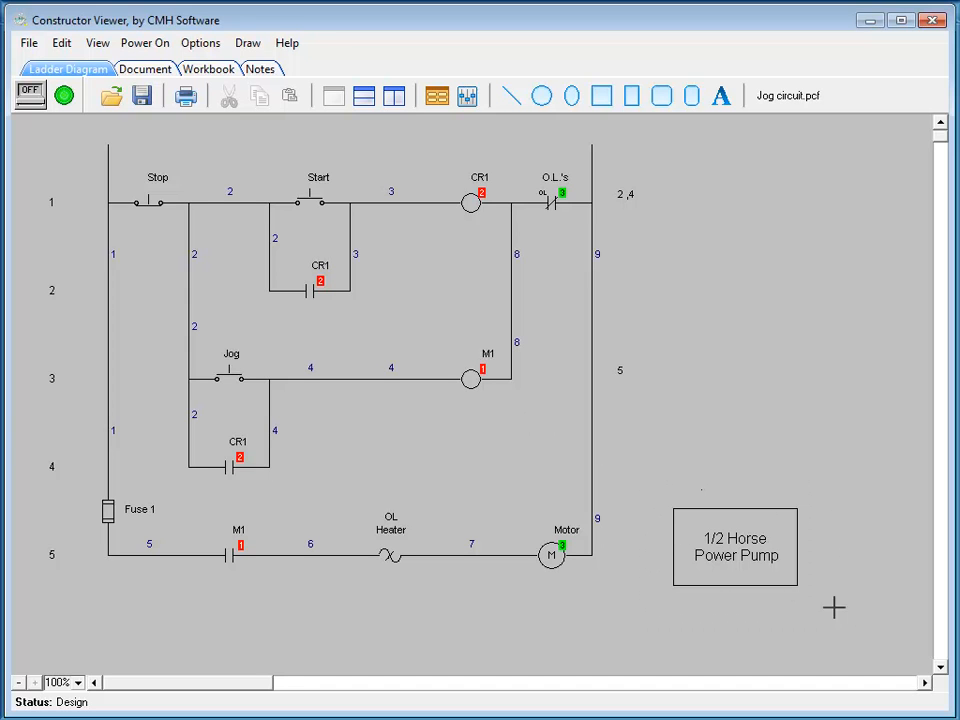
{"action": "mouse_move", "coordinate": [736, 464]}
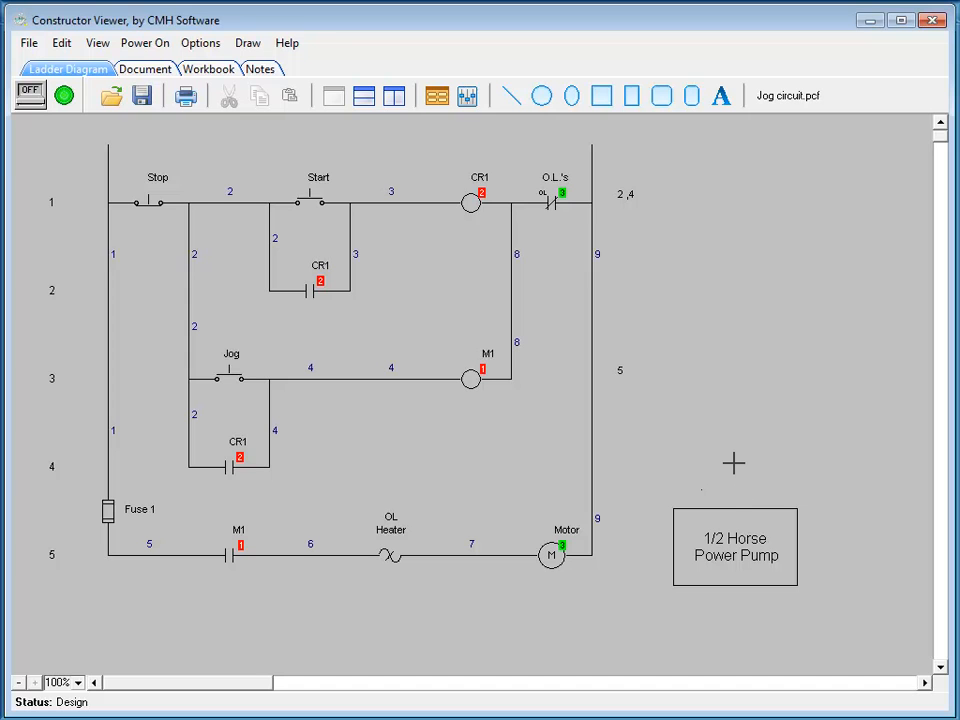
{"action": "mouse_move", "coordinate": [604, 124]}
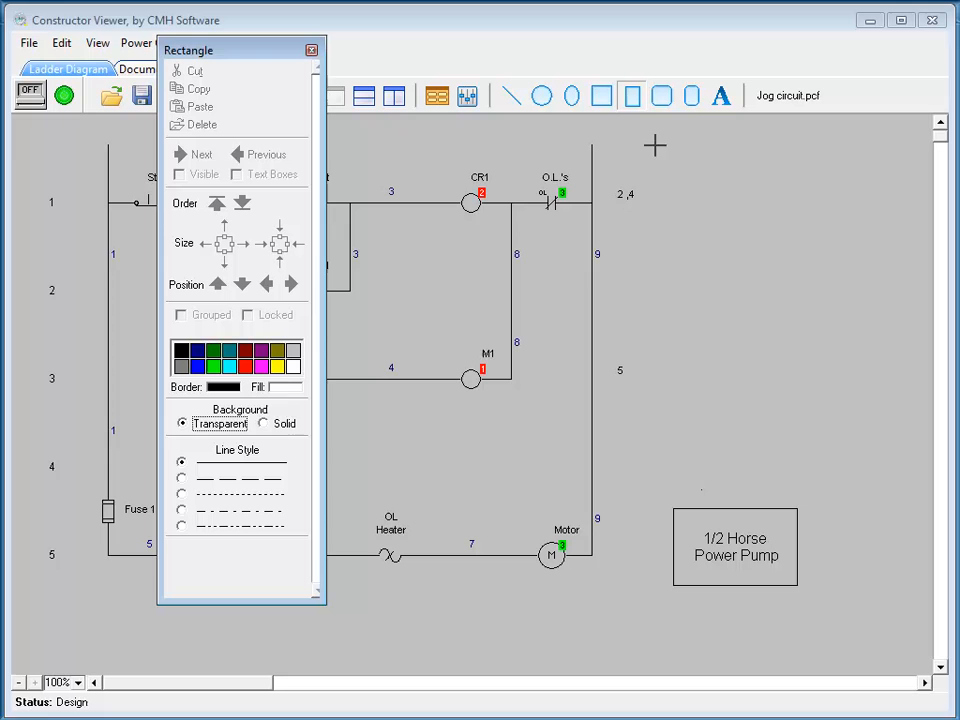
- Draw a text box right of the rungs reading "This is some new text"
{"action": "left_click_drag", "start_coordinate": [660, 156], "coordinate": [806, 432]}
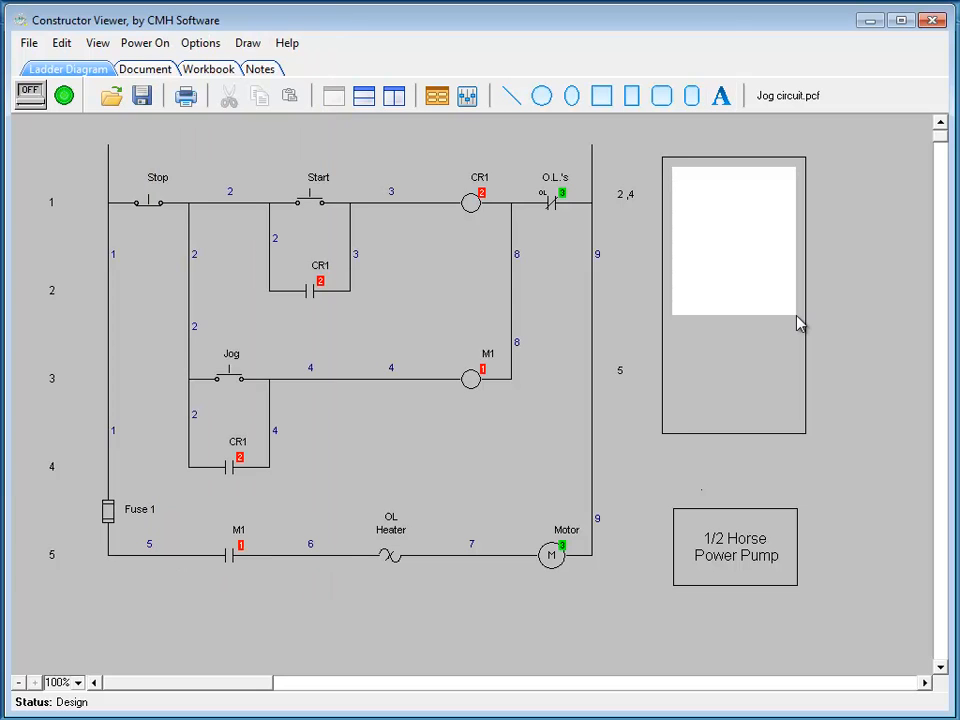
{"action": "type", "text": "This is some ne"}
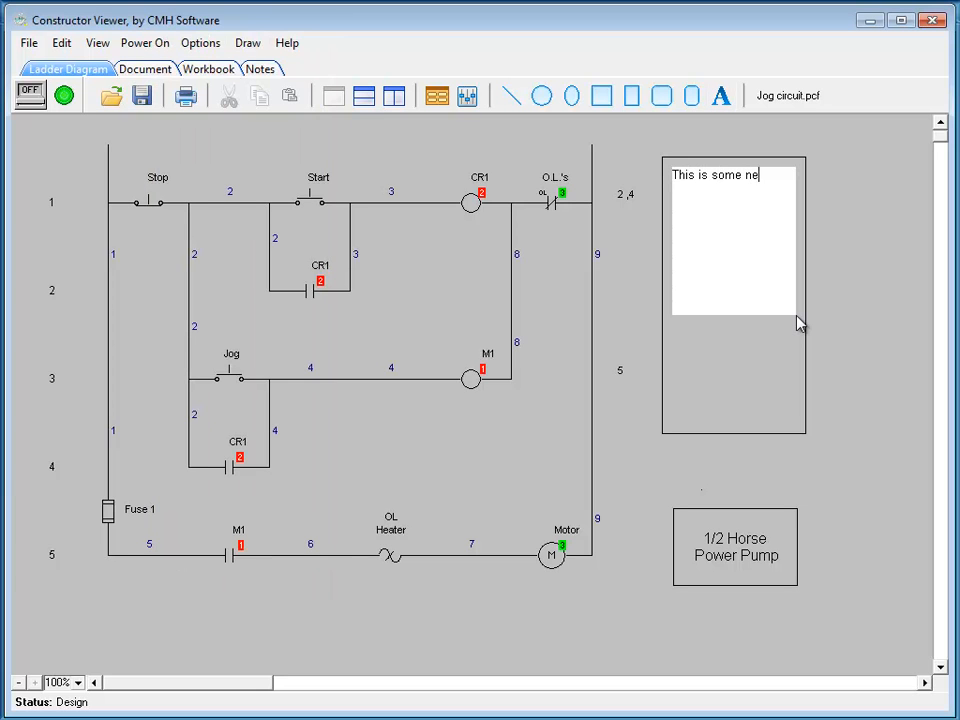
{"action": "type", "text": "w text"}
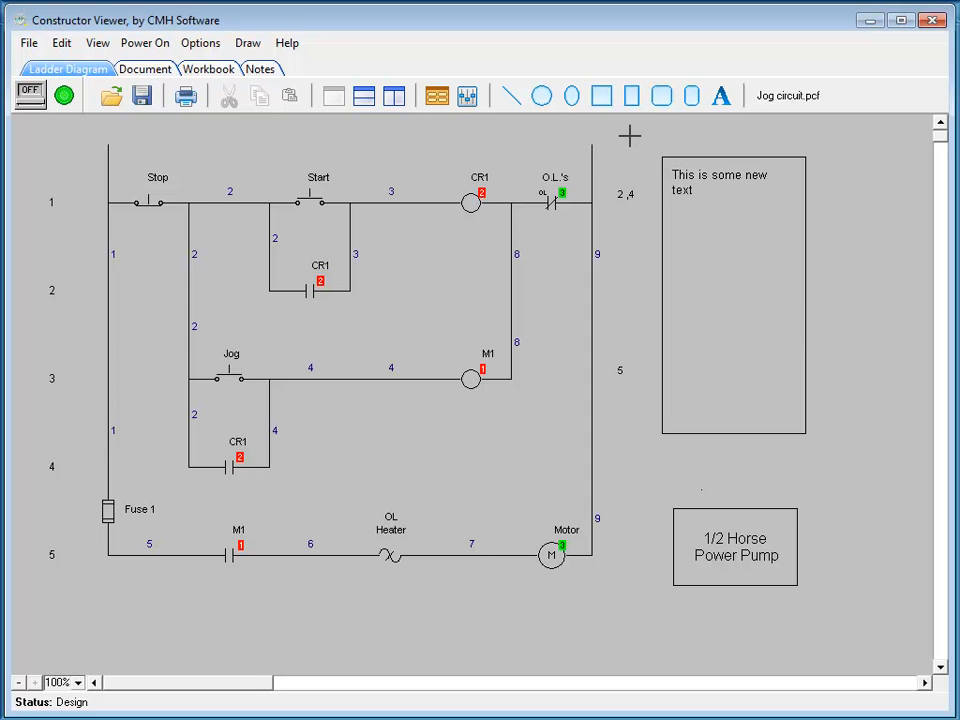
{"action": "left_click", "coordinate": [28, 42]}
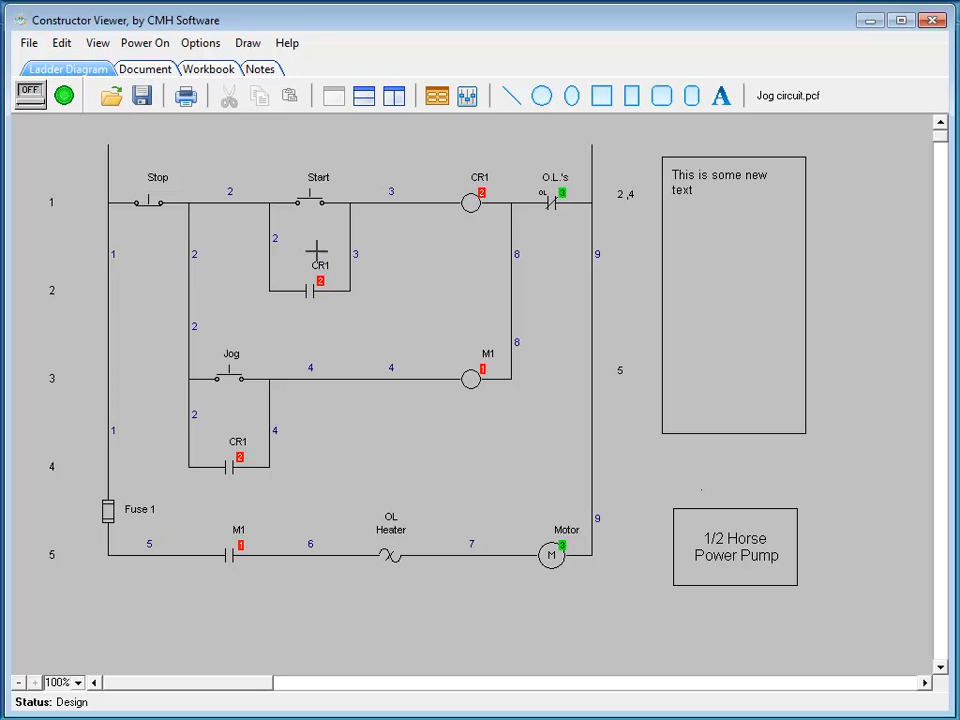
{"action": "mouse_move", "coordinate": [452, 284]}
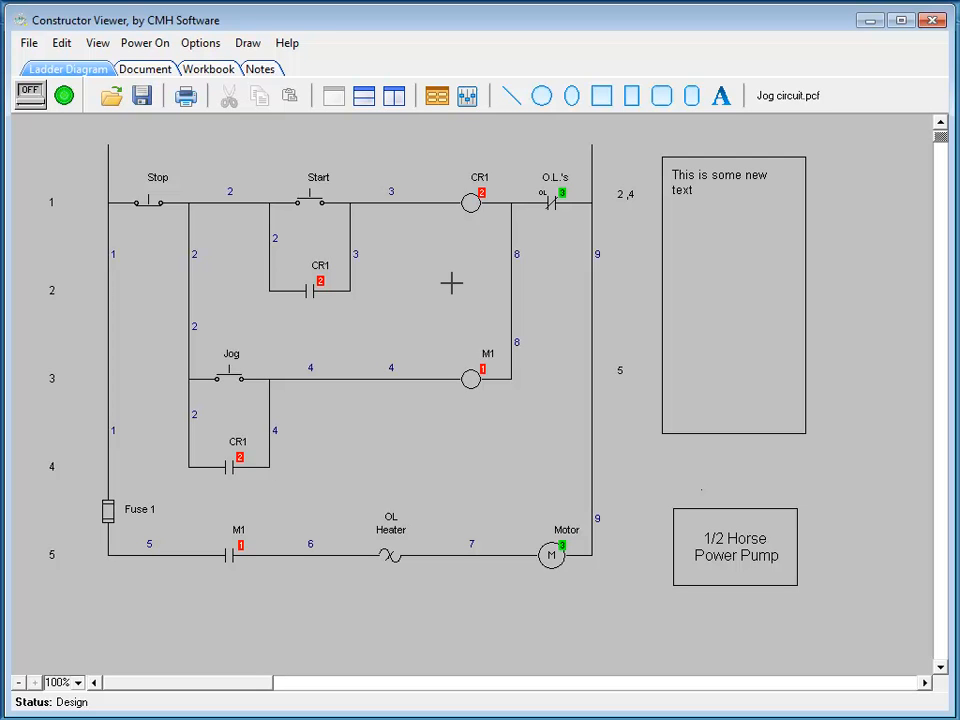
{"action": "mouse_move", "coordinate": [678, 288]}
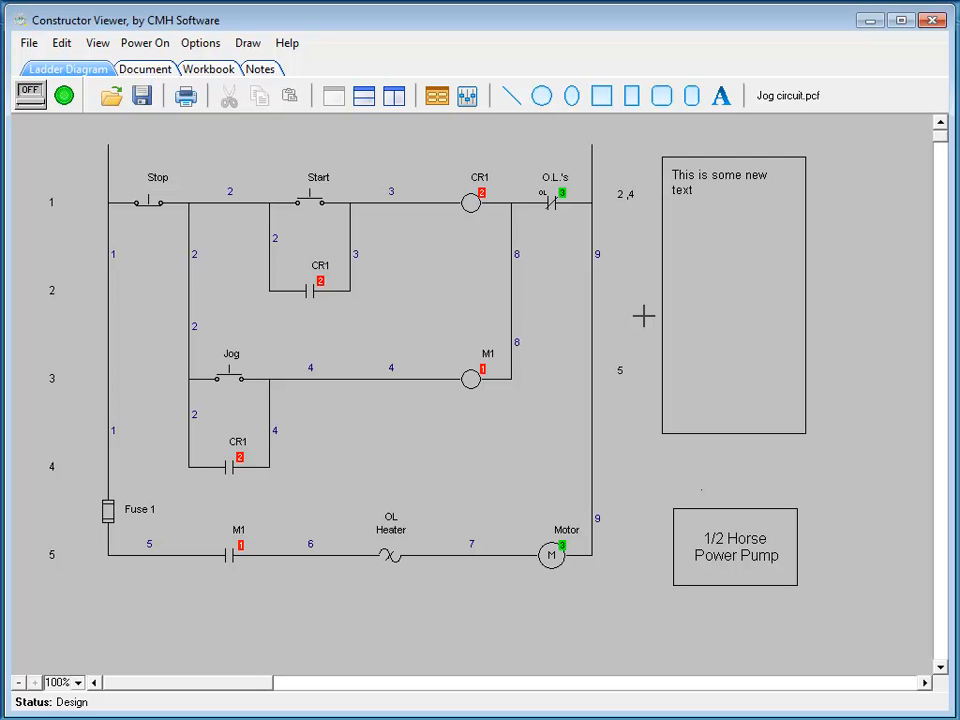
{"action": "mouse_move", "coordinate": [74, 144]}
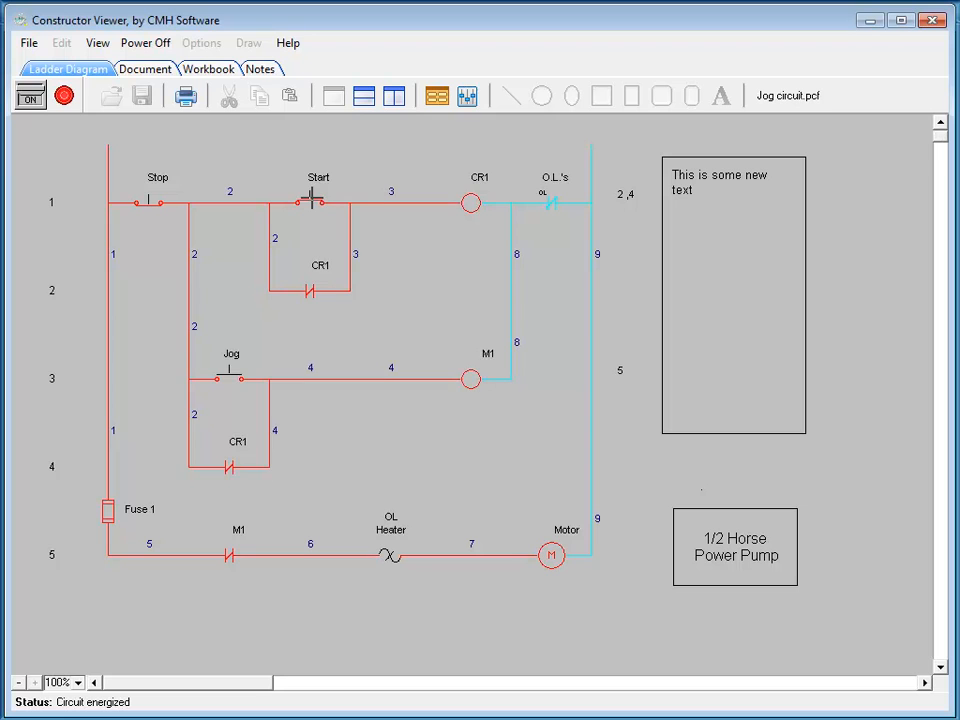
{"action": "mouse_move", "coordinate": [196, 232]}
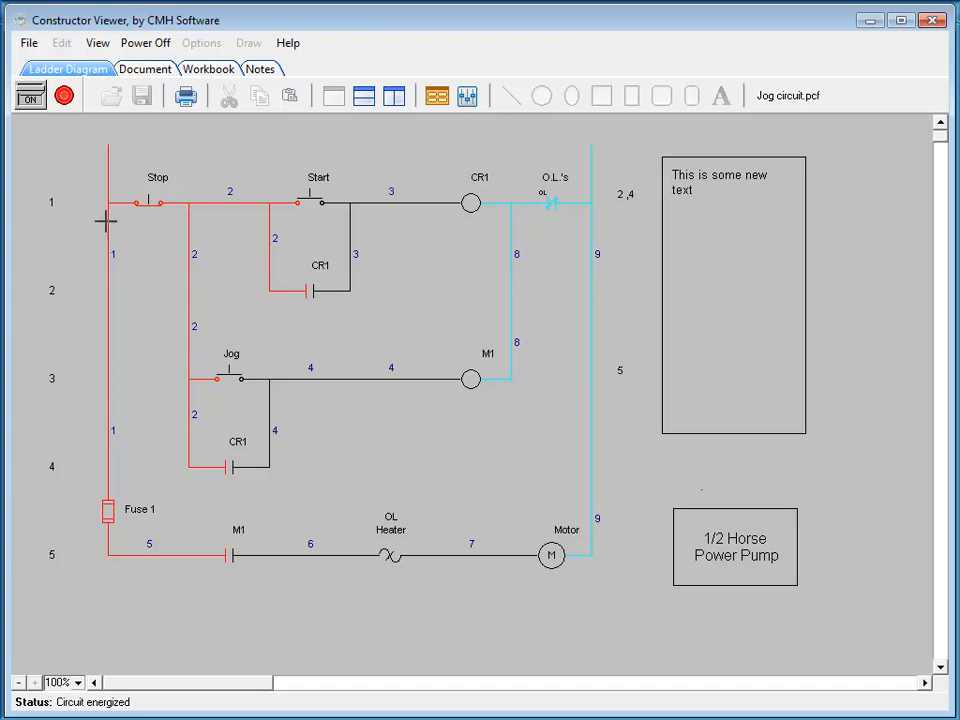
- Cut power from the toolbar to stop the jog circuit simulation
{"action": "left_click", "coordinate": [30, 96]}
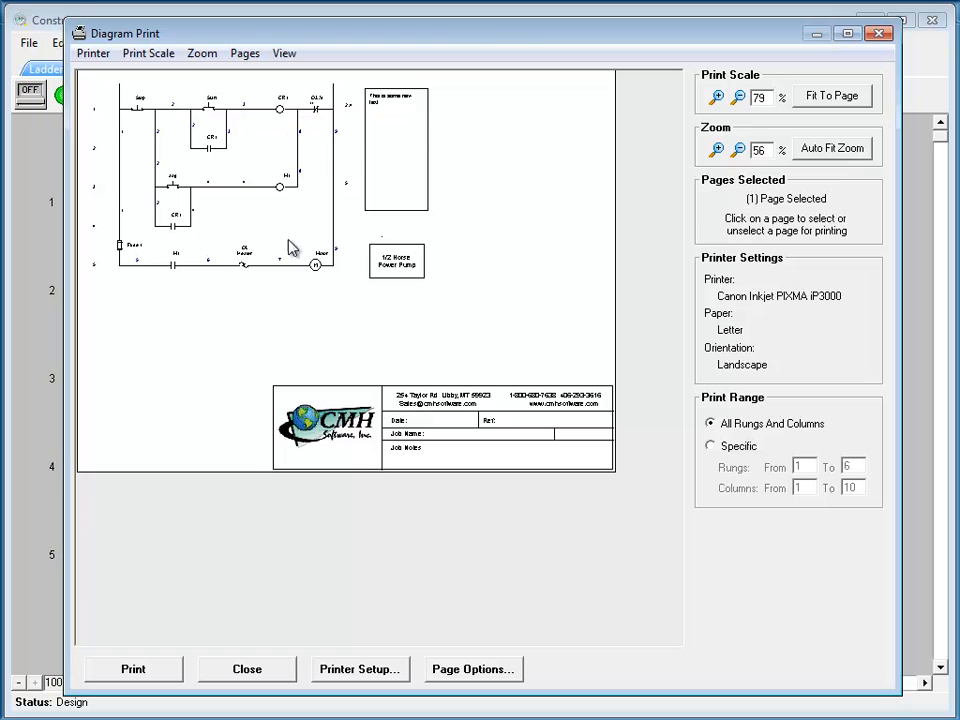
{"action": "mouse_move", "coordinate": [470, 288]}
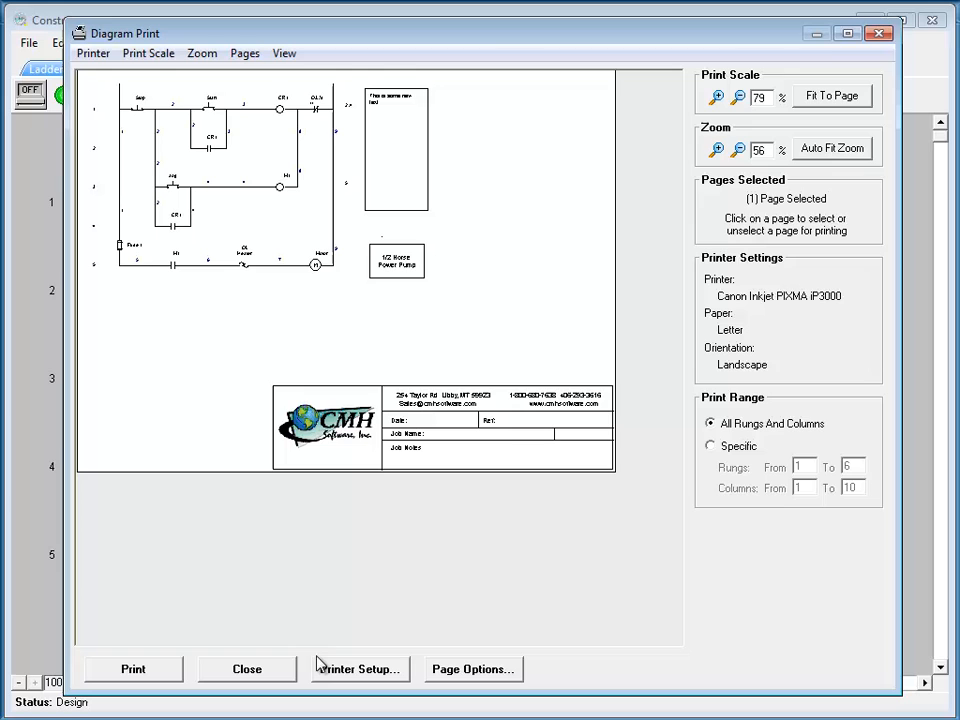
{"action": "left_click", "coordinate": [246, 668]}
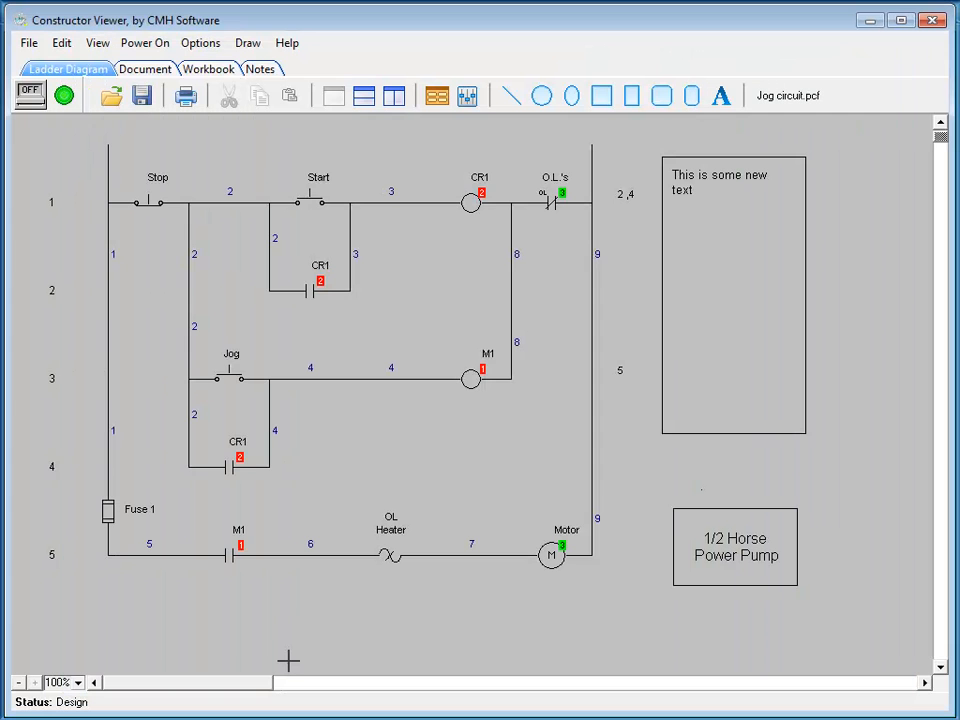
{"action": "mouse_move", "coordinate": [456, 420]}
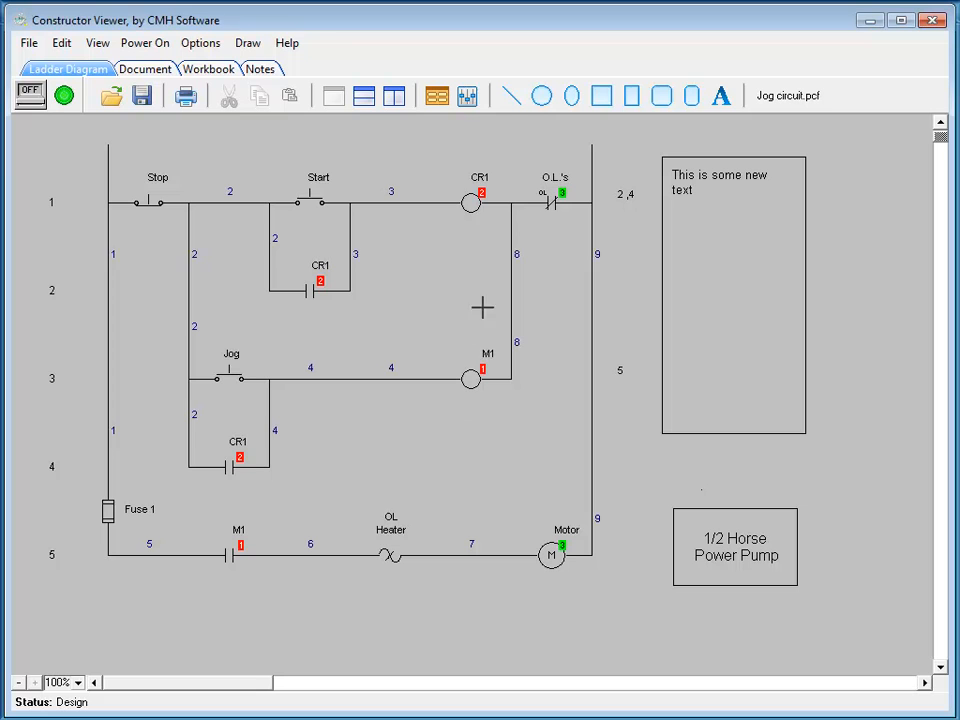
{"action": "left_click", "coordinate": [436, 96]}
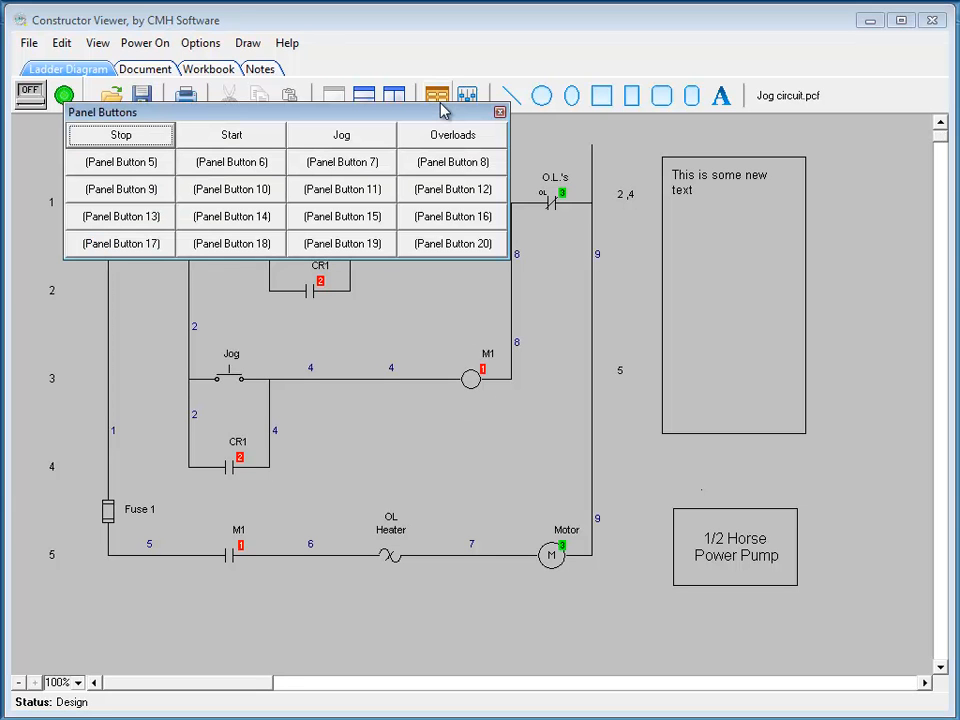
{"action": "left_click", "coordinate": [500, 112]}
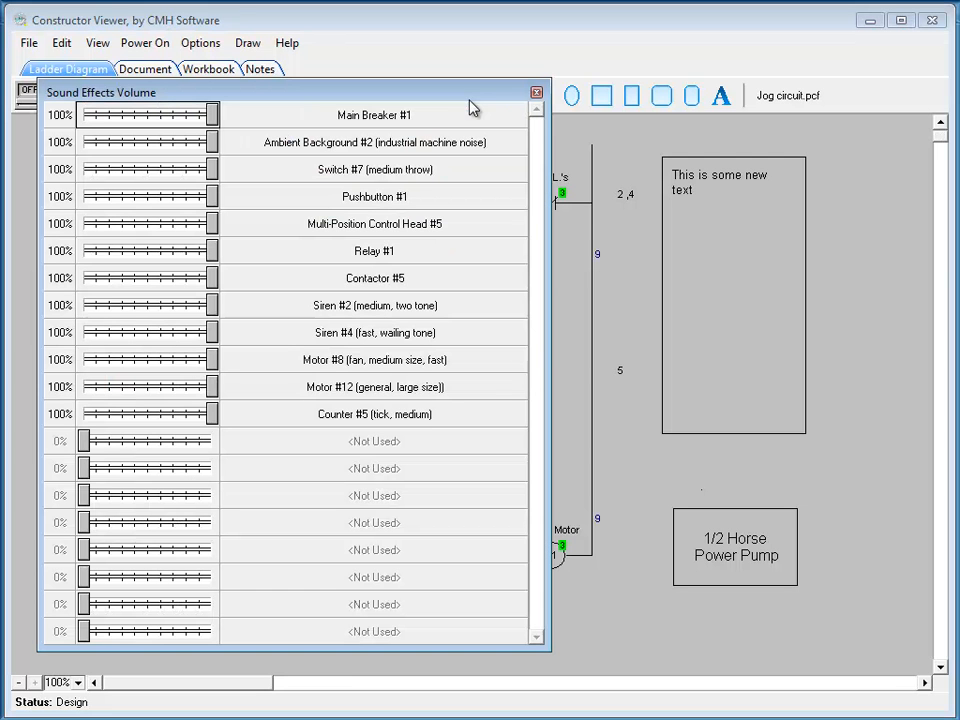
{"action": "left_click", "coordinate": [536, 92]}
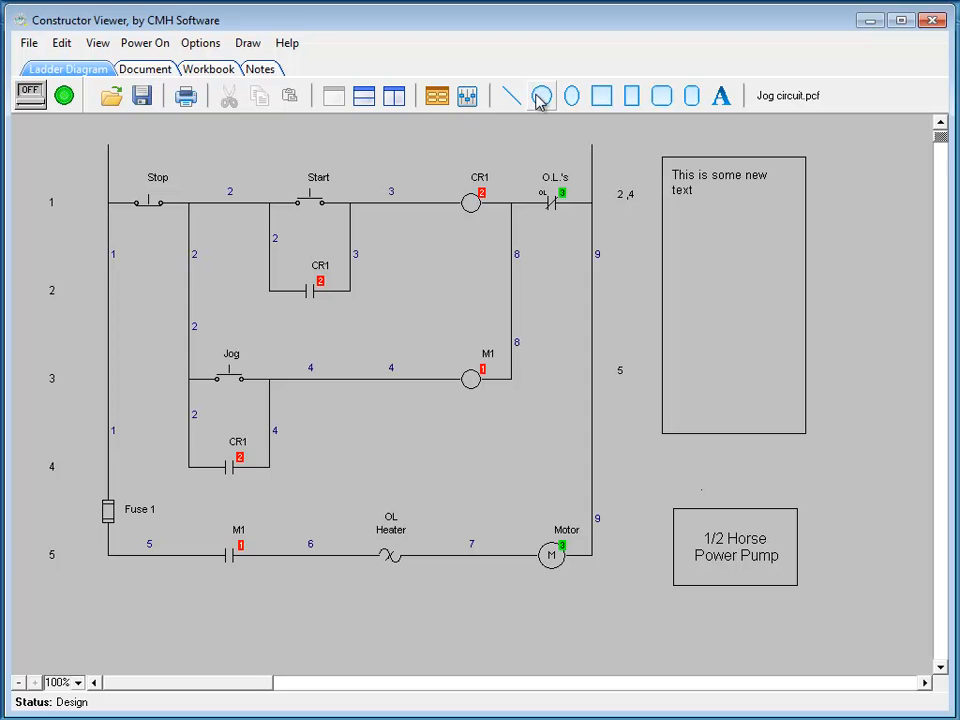
{"action": "left_click", "coordinate": [392, 96]}
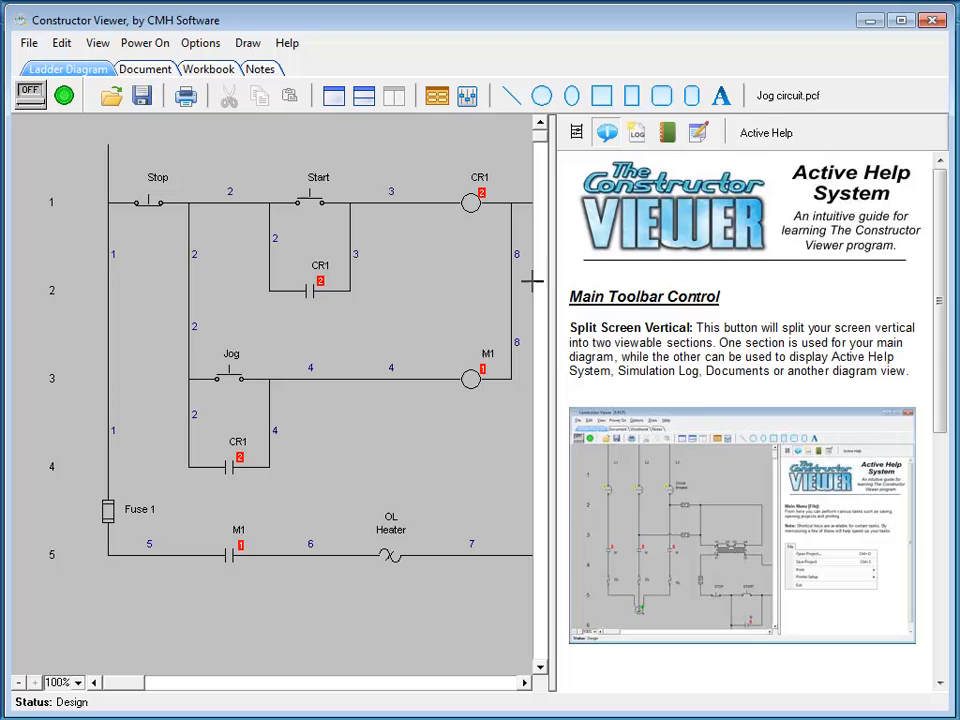
{"action": "mouse_move", "coordinate": [656, 372]}
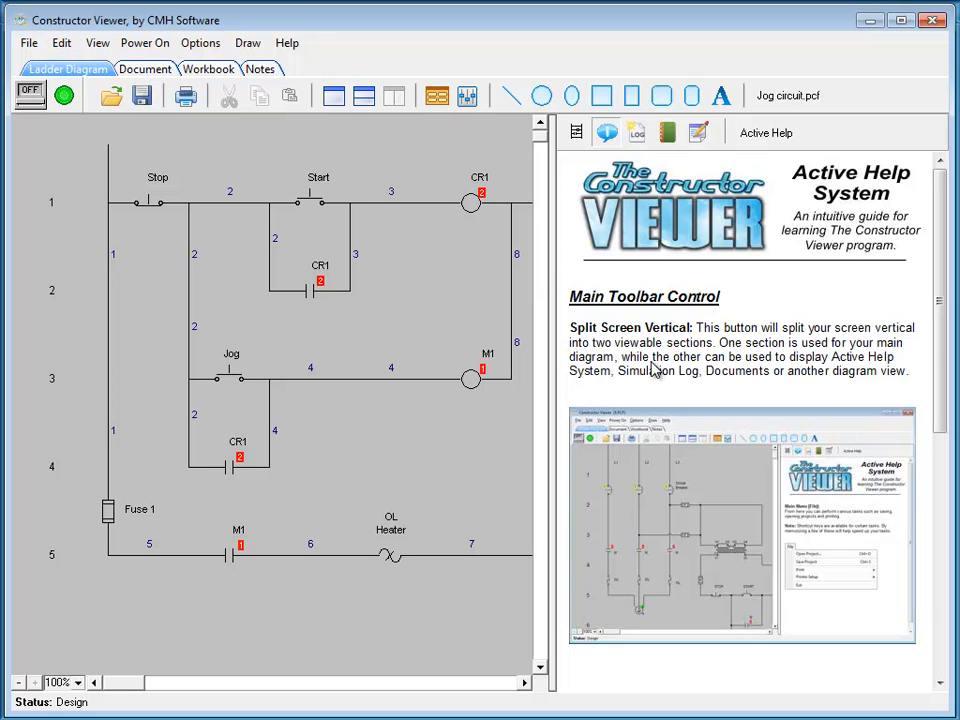
{"action": "mouse_move", "coordinate": [656, 370]}
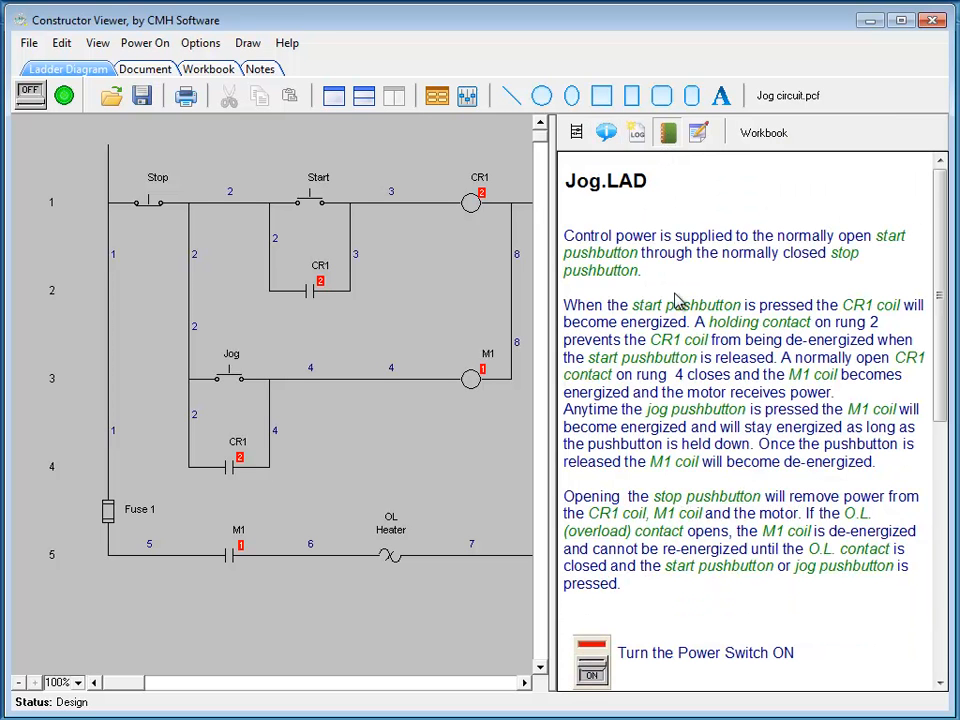
{"action": "mouse_move", "coordinate": [680, 280]}
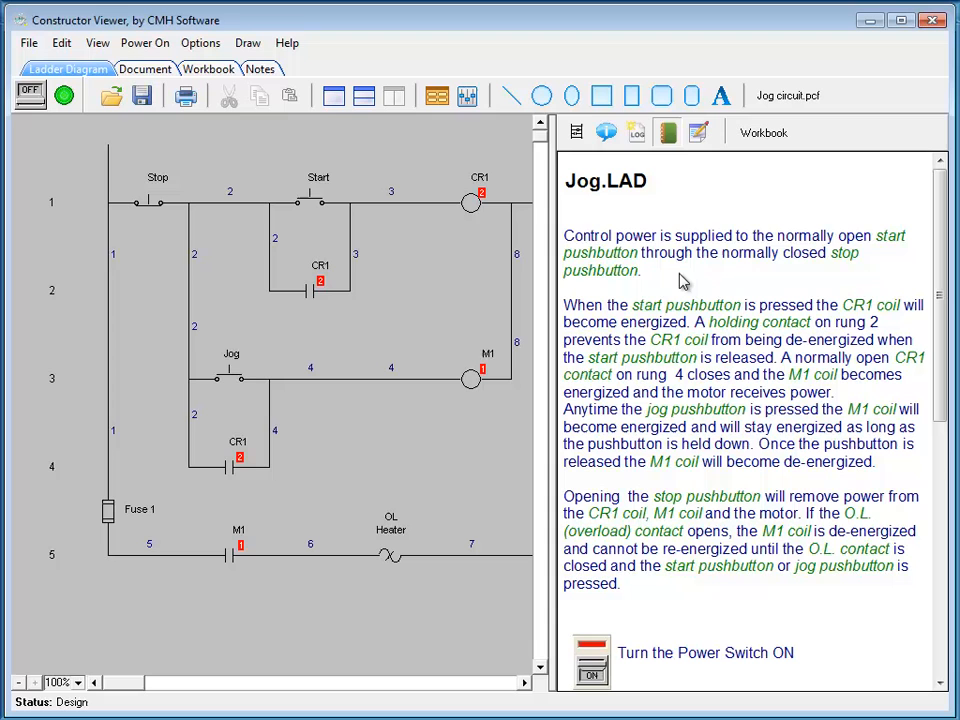
{"action": "mouse_move", "coordinate": [572, 242]}
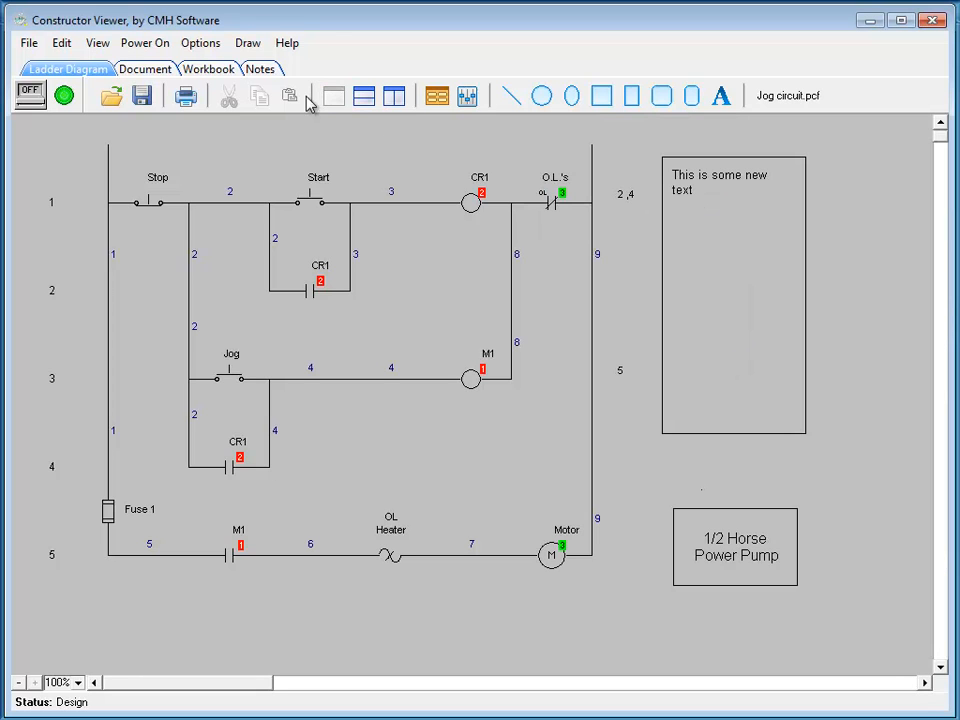
- Show the Help menu with its Updates options
{"action": "left_click", "coordinate": [288, 42]}
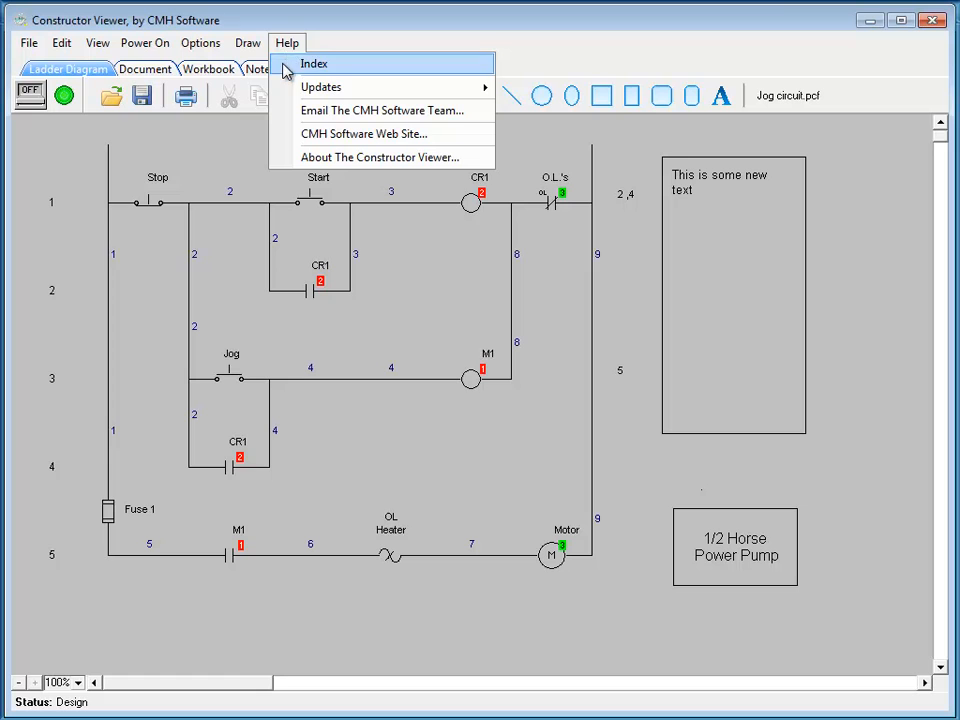
{"action": "mouse_move", "coordinate": [322, 88]}
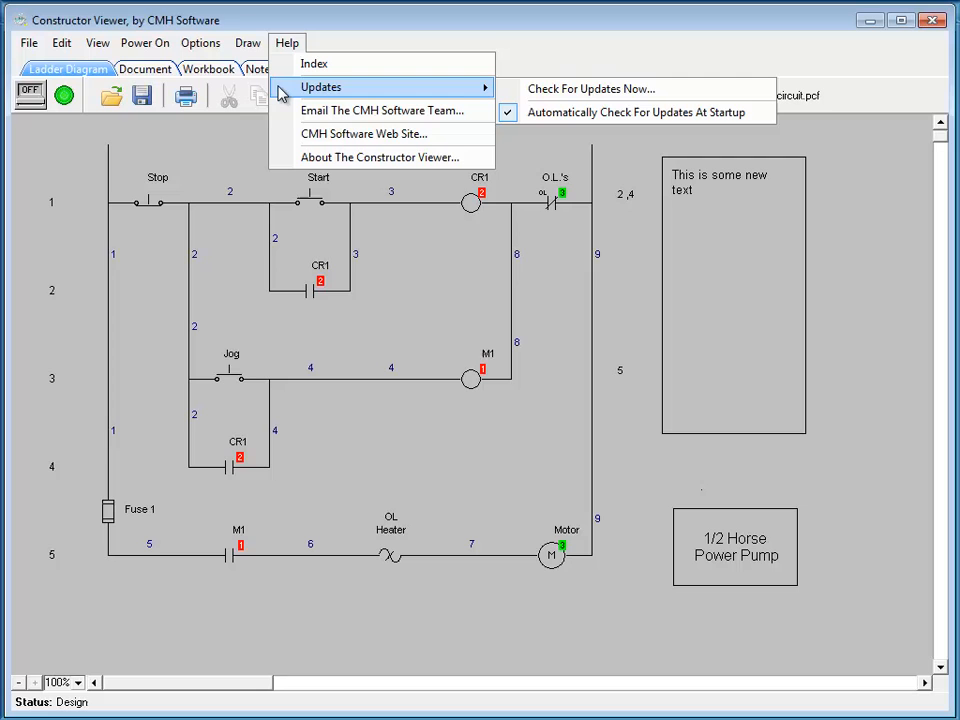
{"action": "mouse_move", "coordinate": [228, 144]}
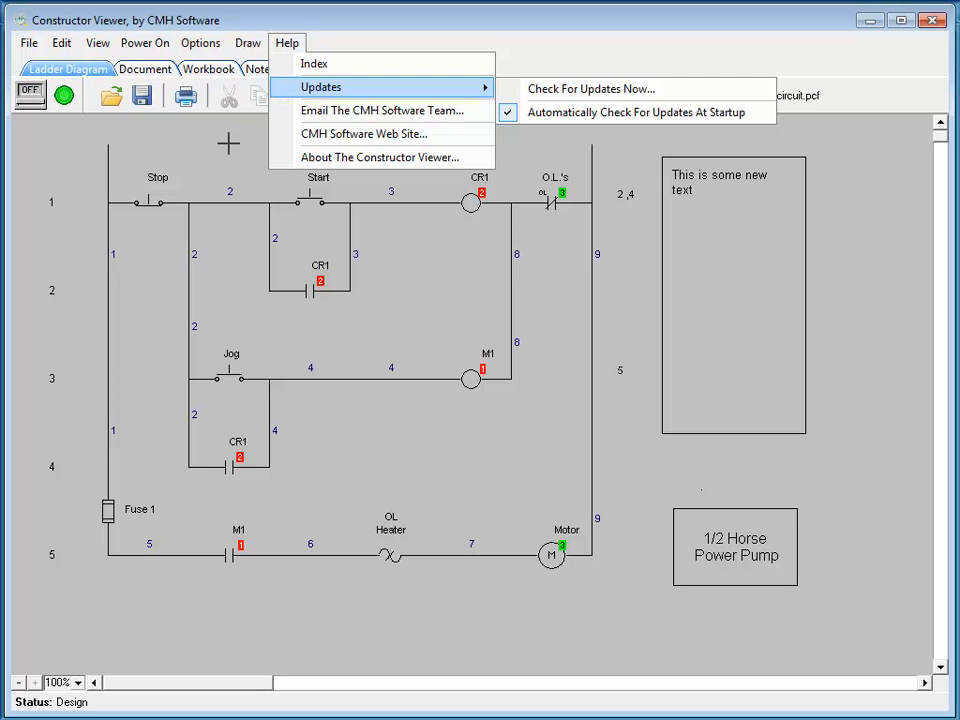